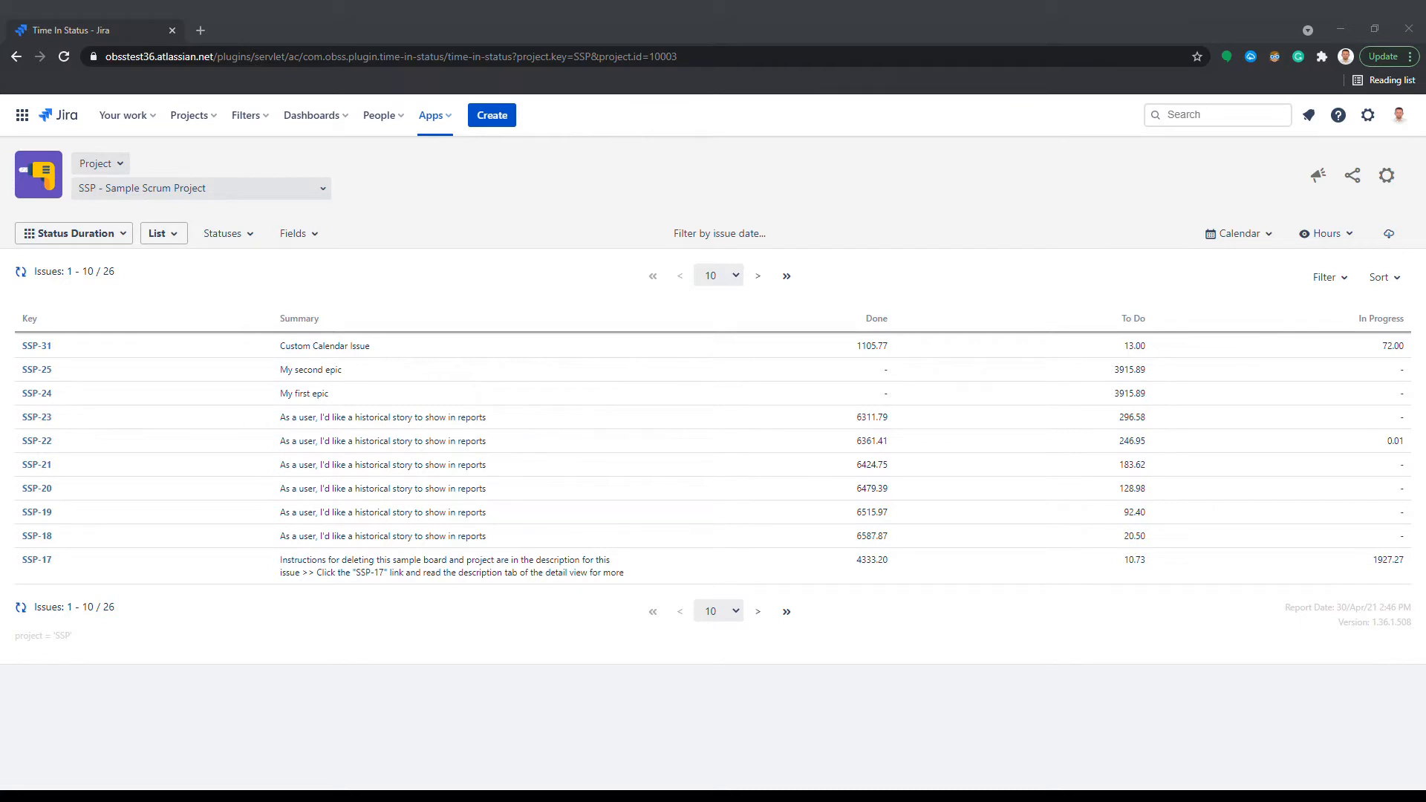
pyautogui.moveTo(409, 203)
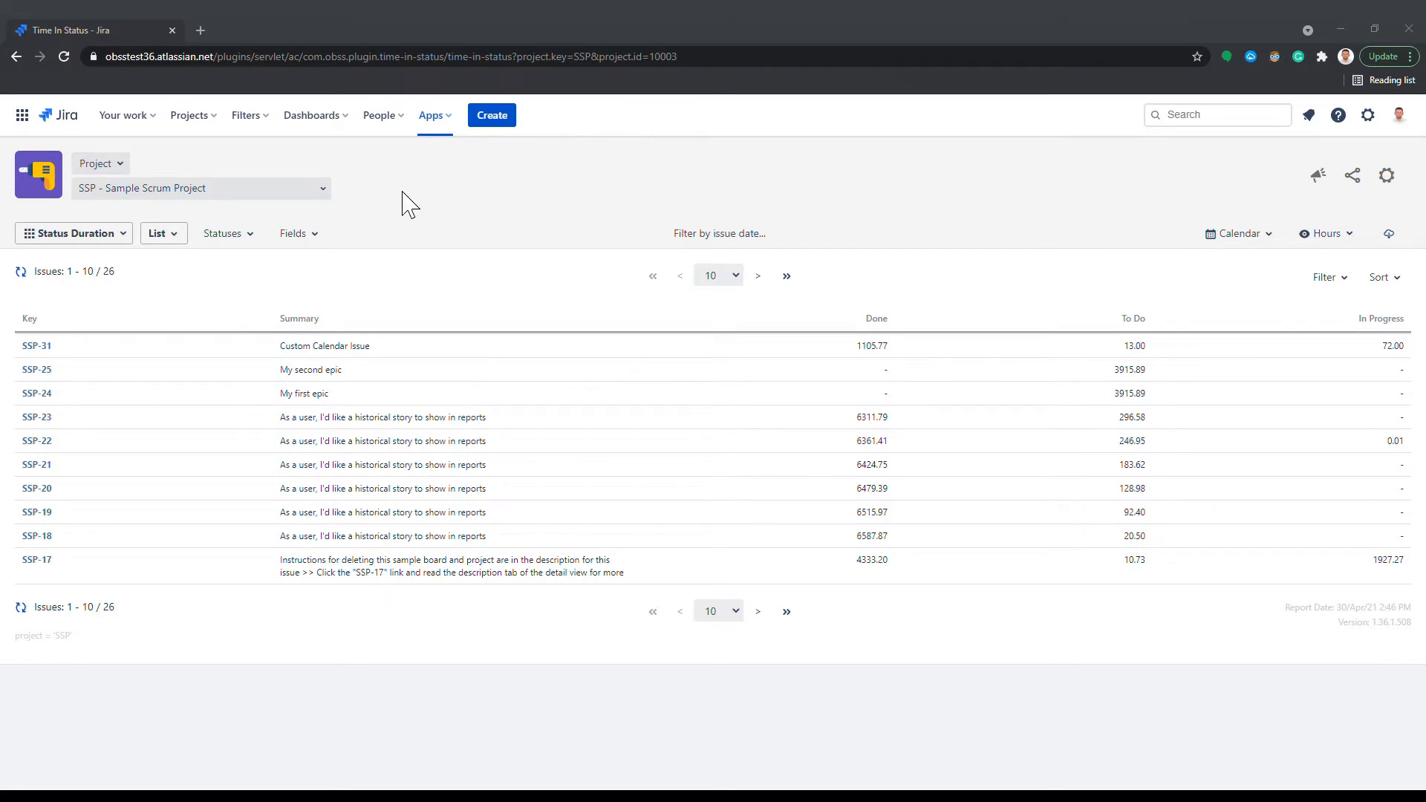
pyautogui.click(94, 163)
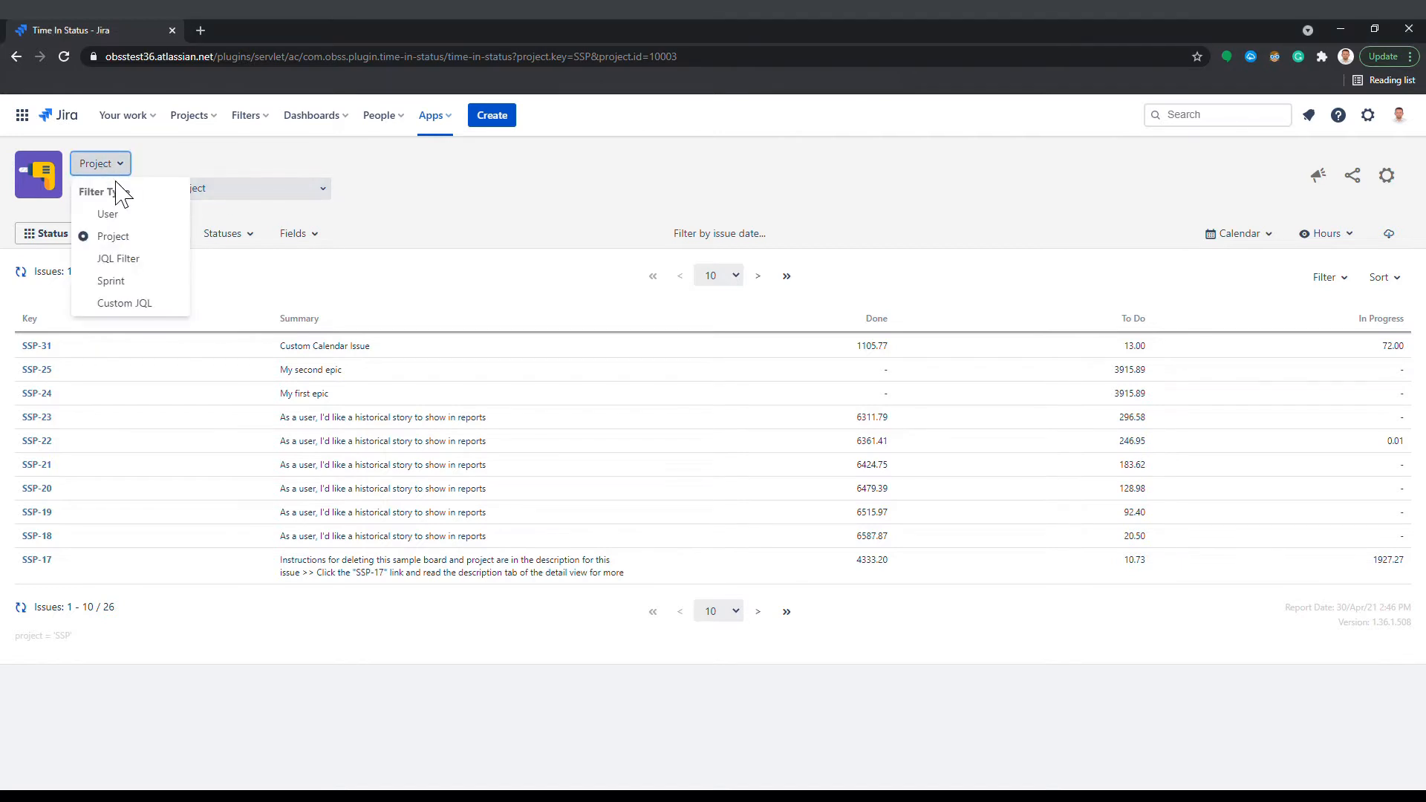
pyautogui.click(107, 214)
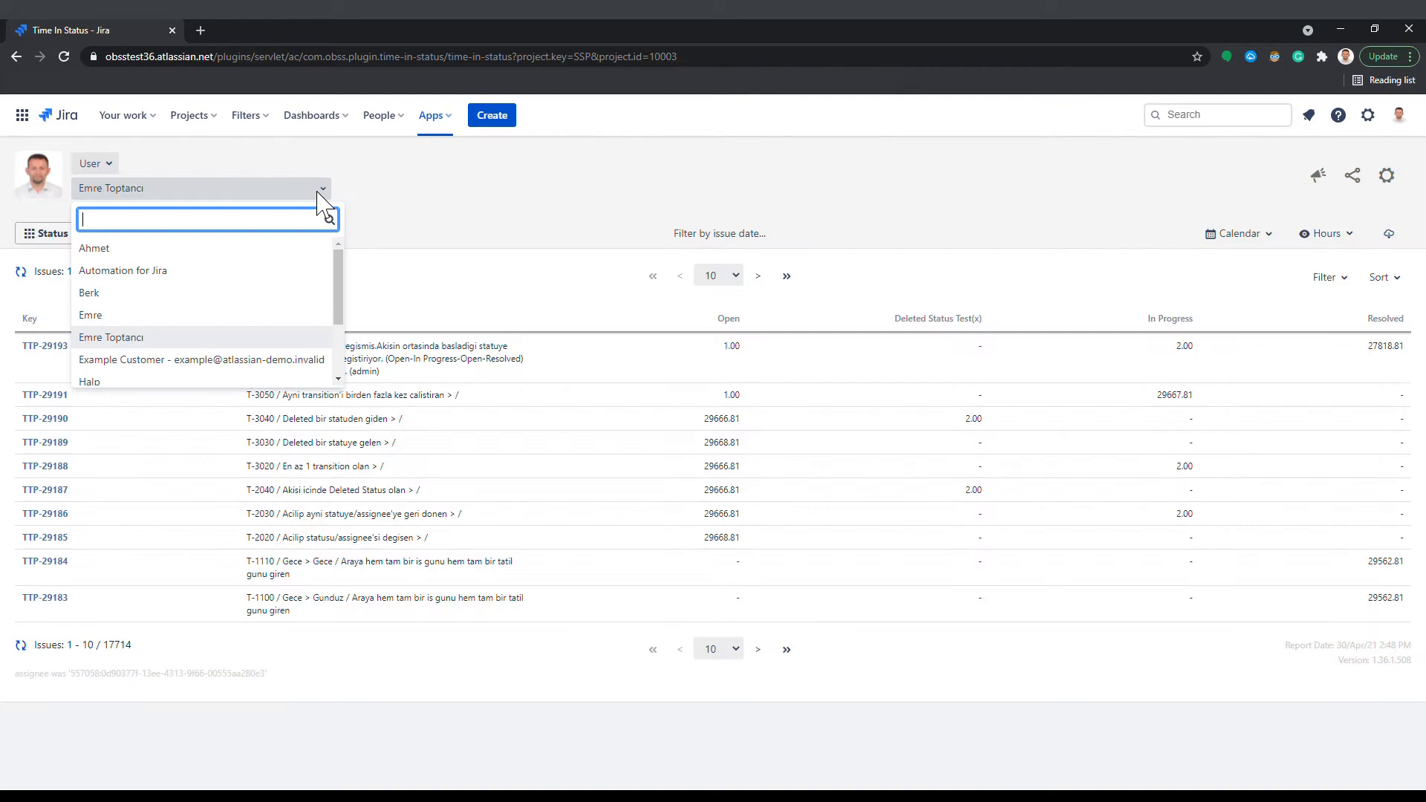
pyautogui.scroll(-3)
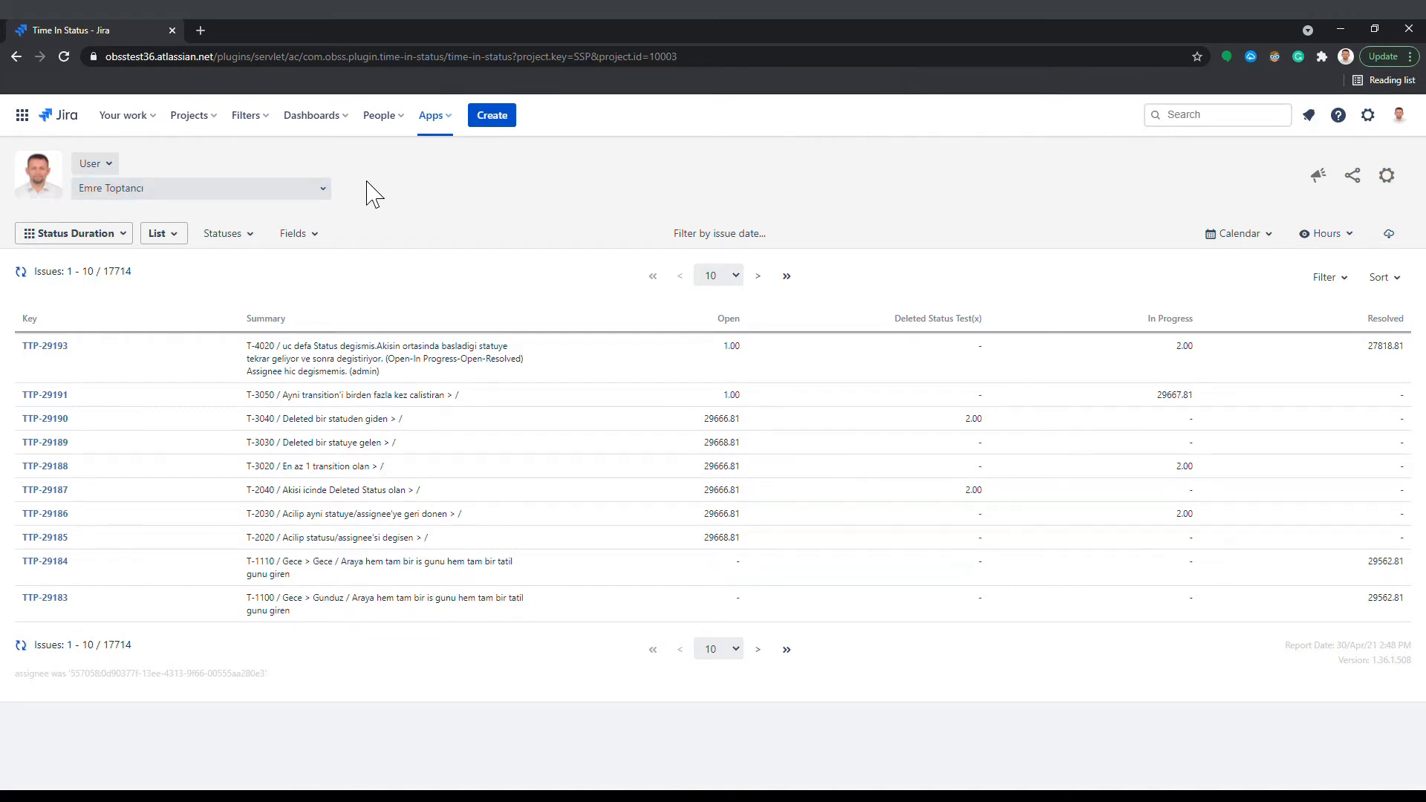
# Switch the filter type back to Project with SSP - Sample Scrum Project, showing 26 issues.
pyautogui.click(90, 163)
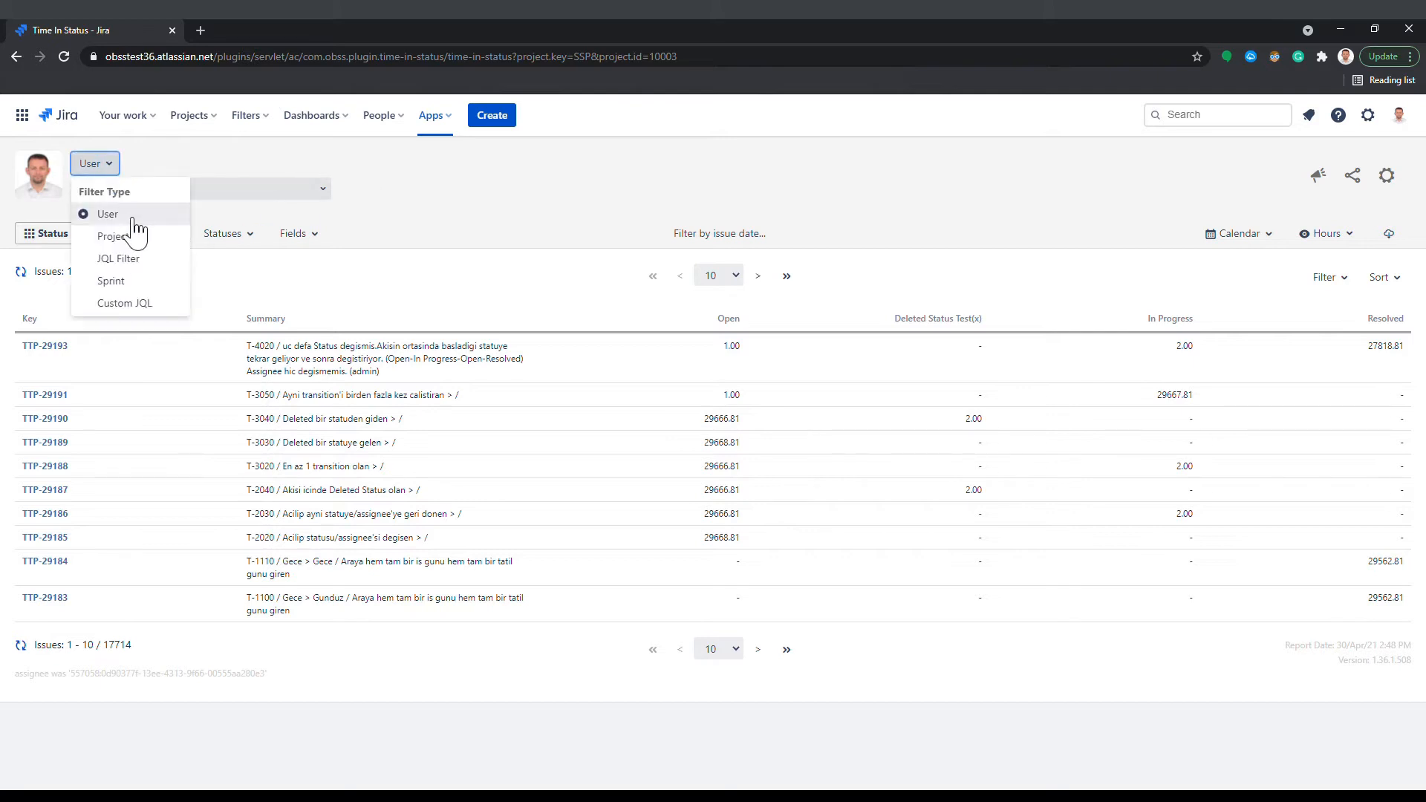
pyautogui.click(113, 236)
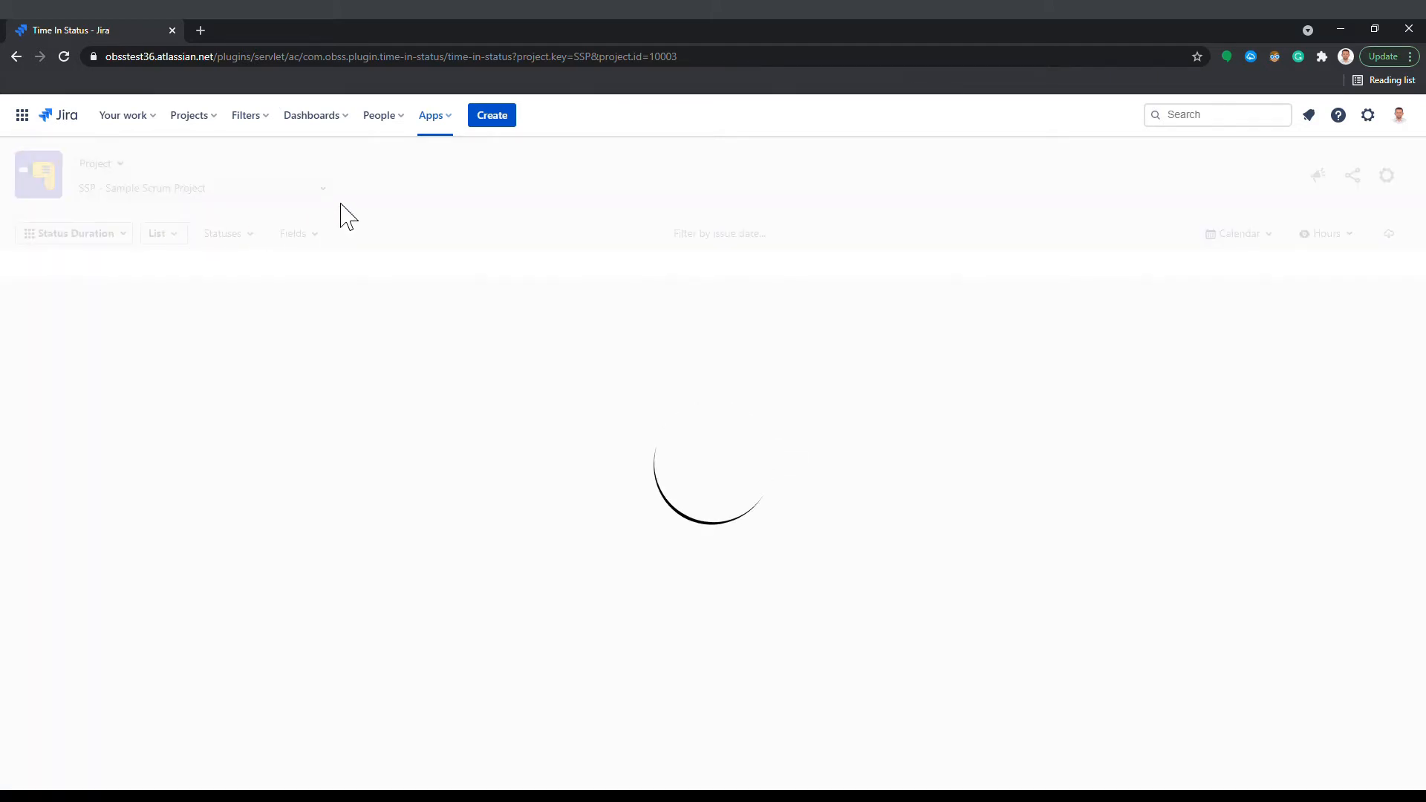
pyautogui.click(200, 188)
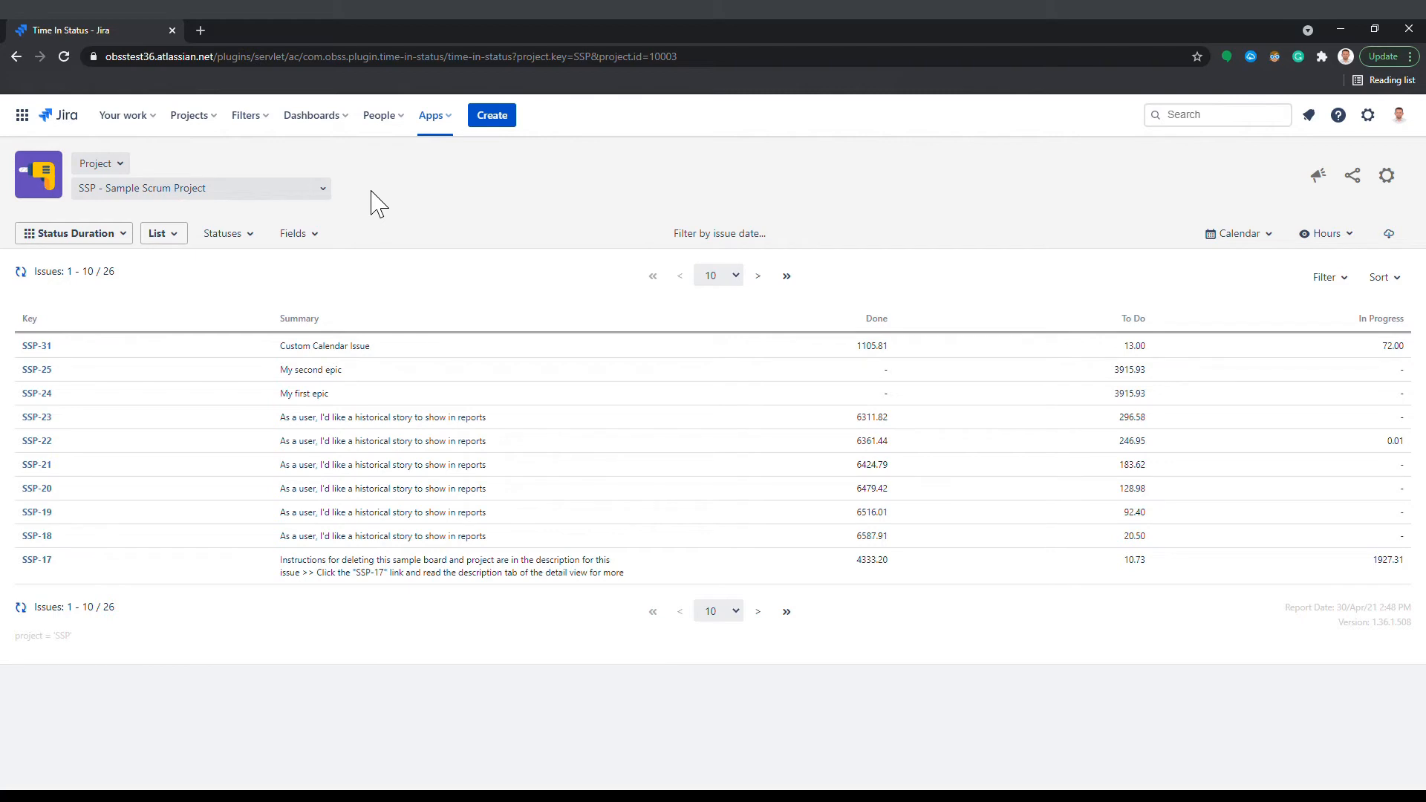
pyautogui.click(97, 162)
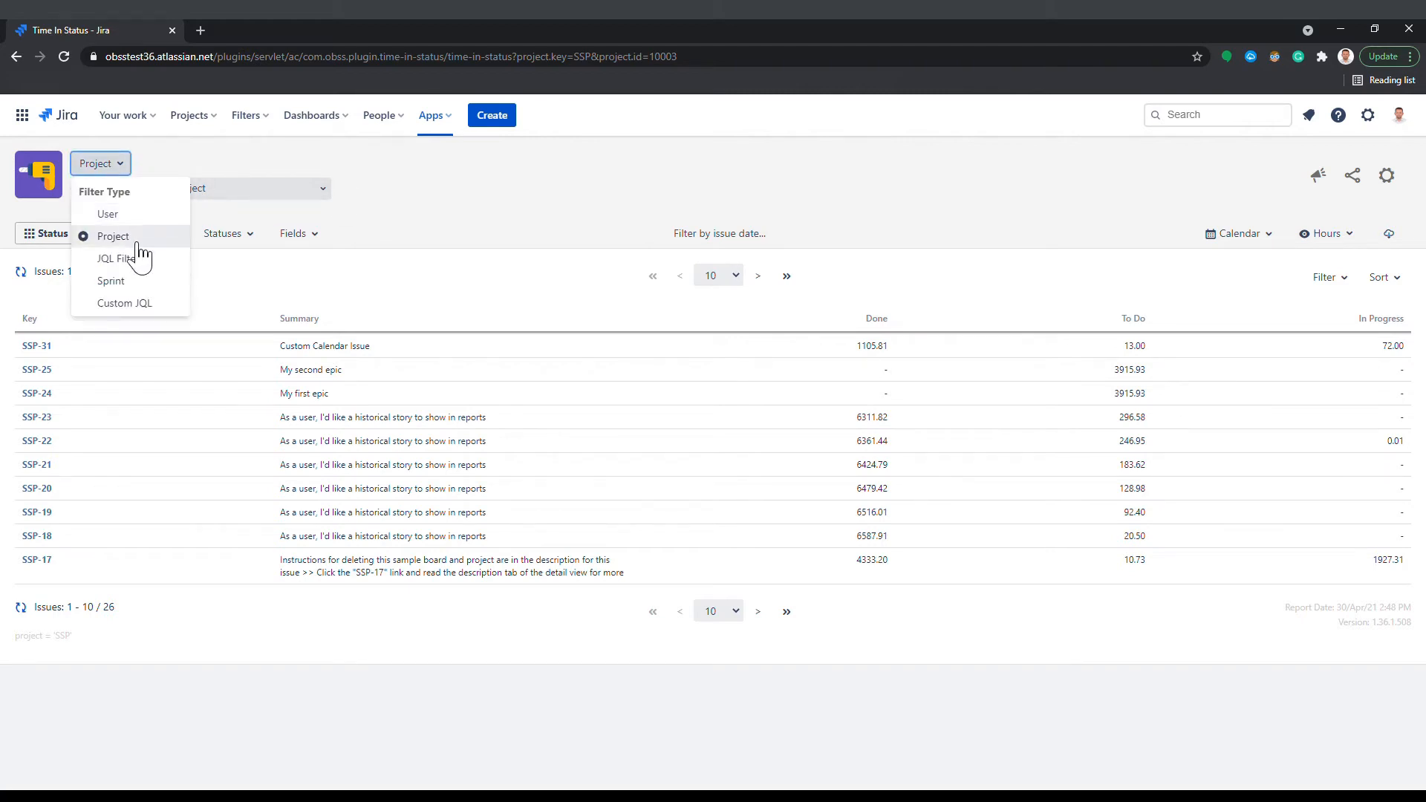
# Filter the report by the saved JQL filter 'SSP Stories', showing 18 issues.
pyautogui.click(116, 257)
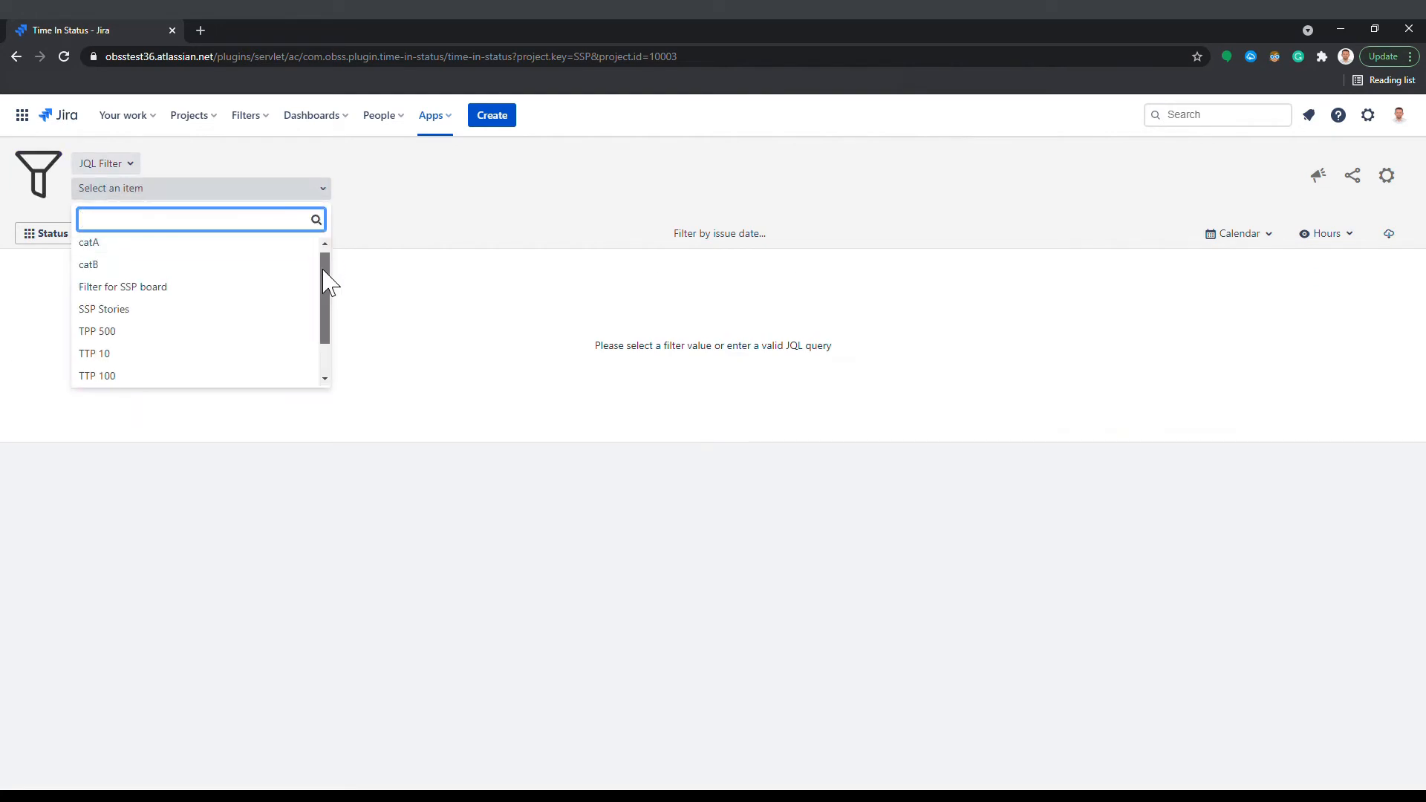
pyautogui.click(104, 308)
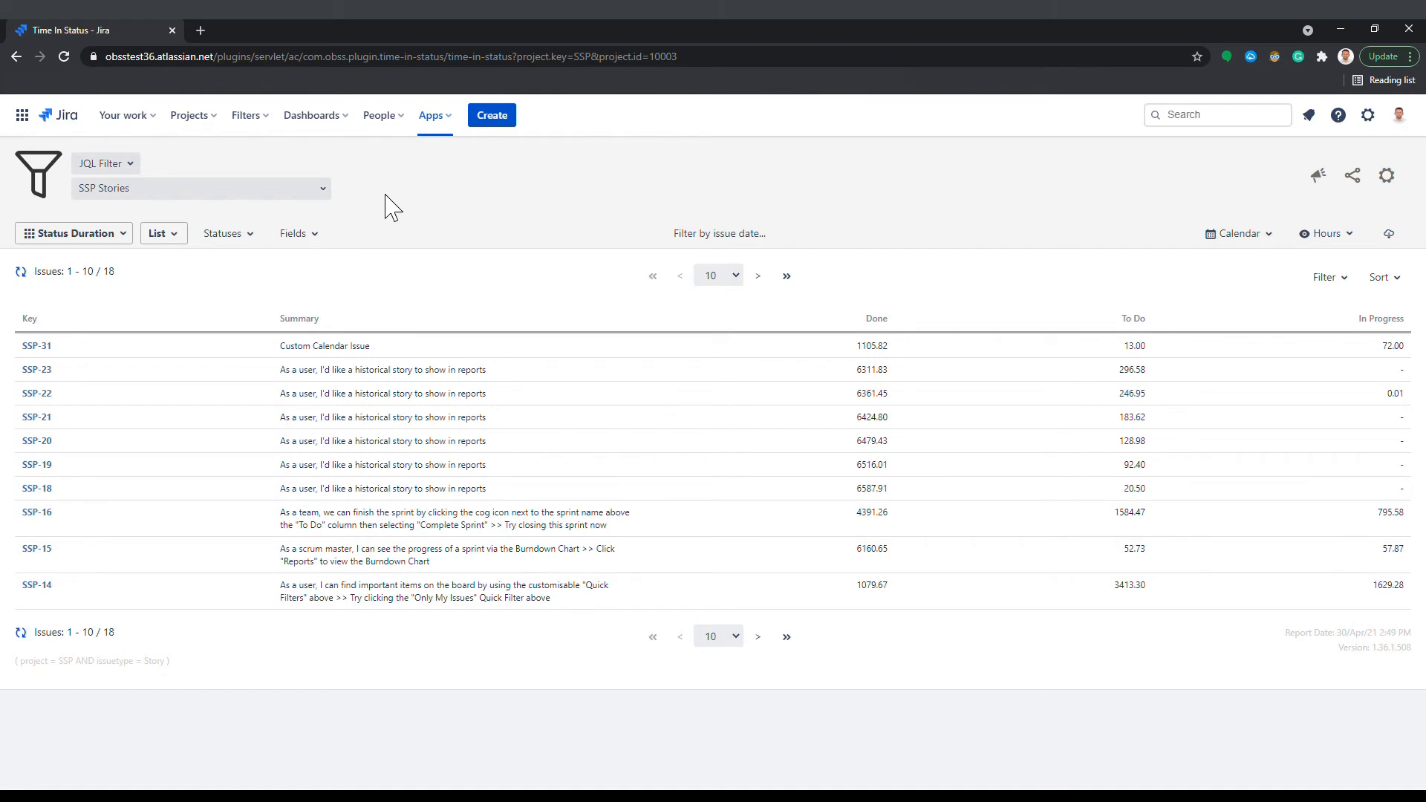
pyautogui.click(101, 163)
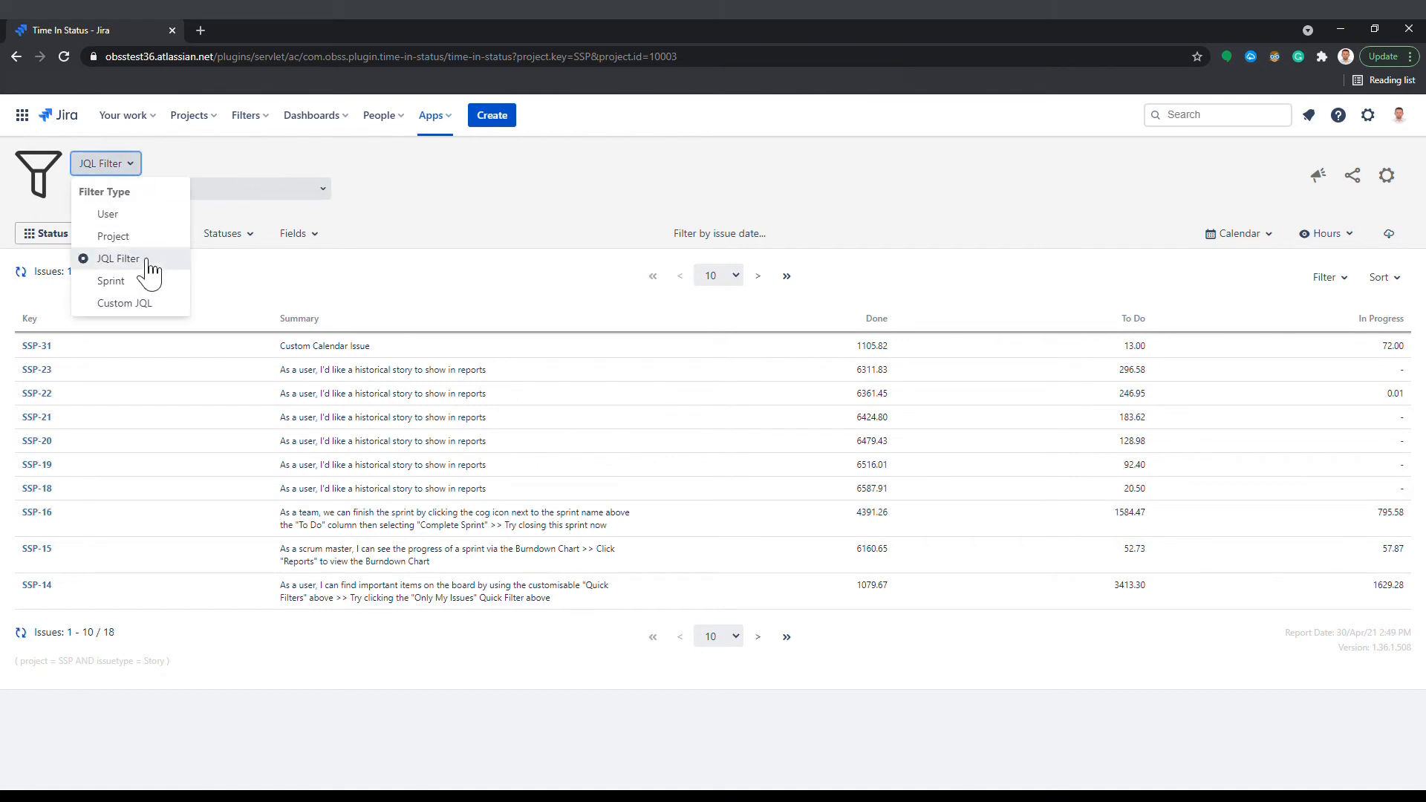
# Filter by sprint on the SSP board, choosing Sample Sprint 1 with 7 issues.
pyautogui.click(110, 280)
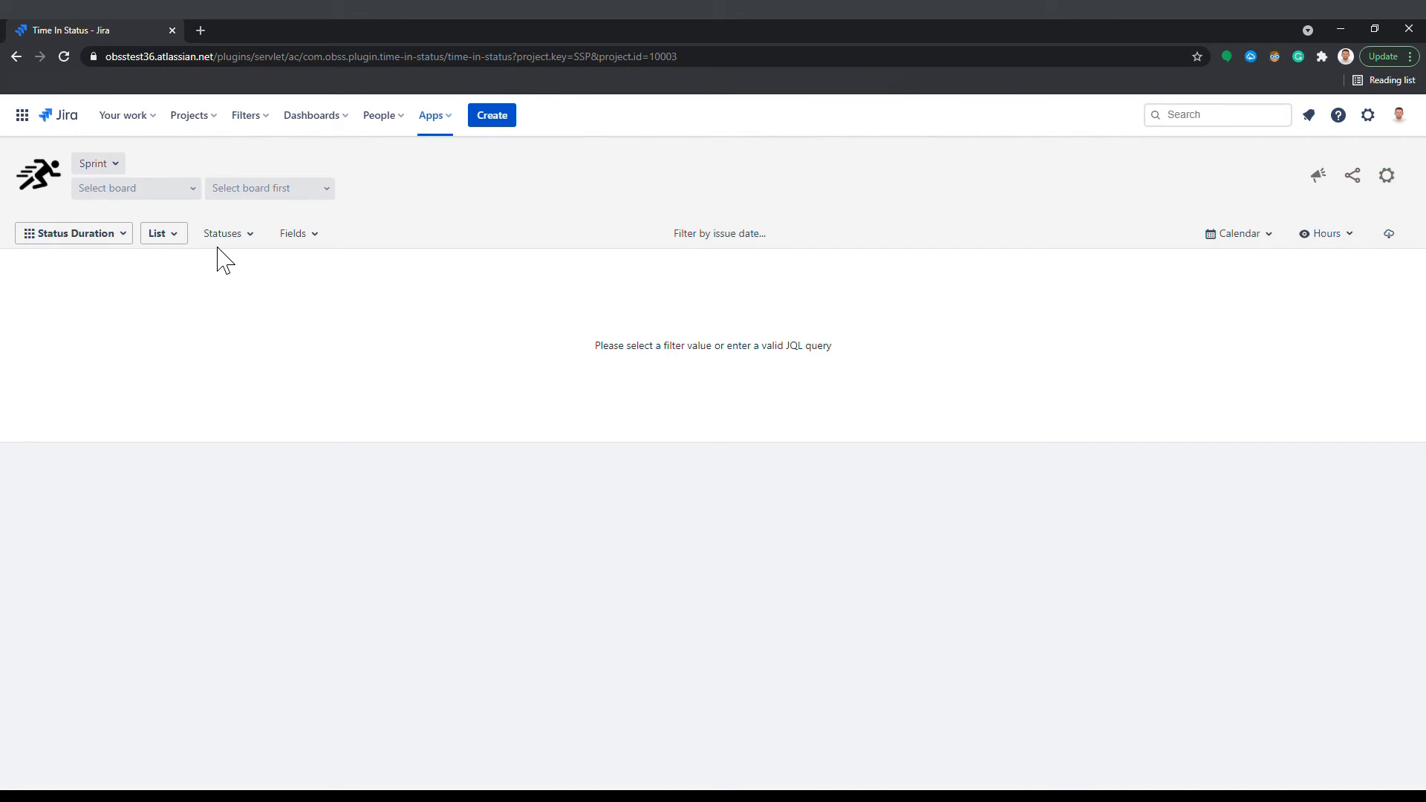
pyautogui.click(135, 188)
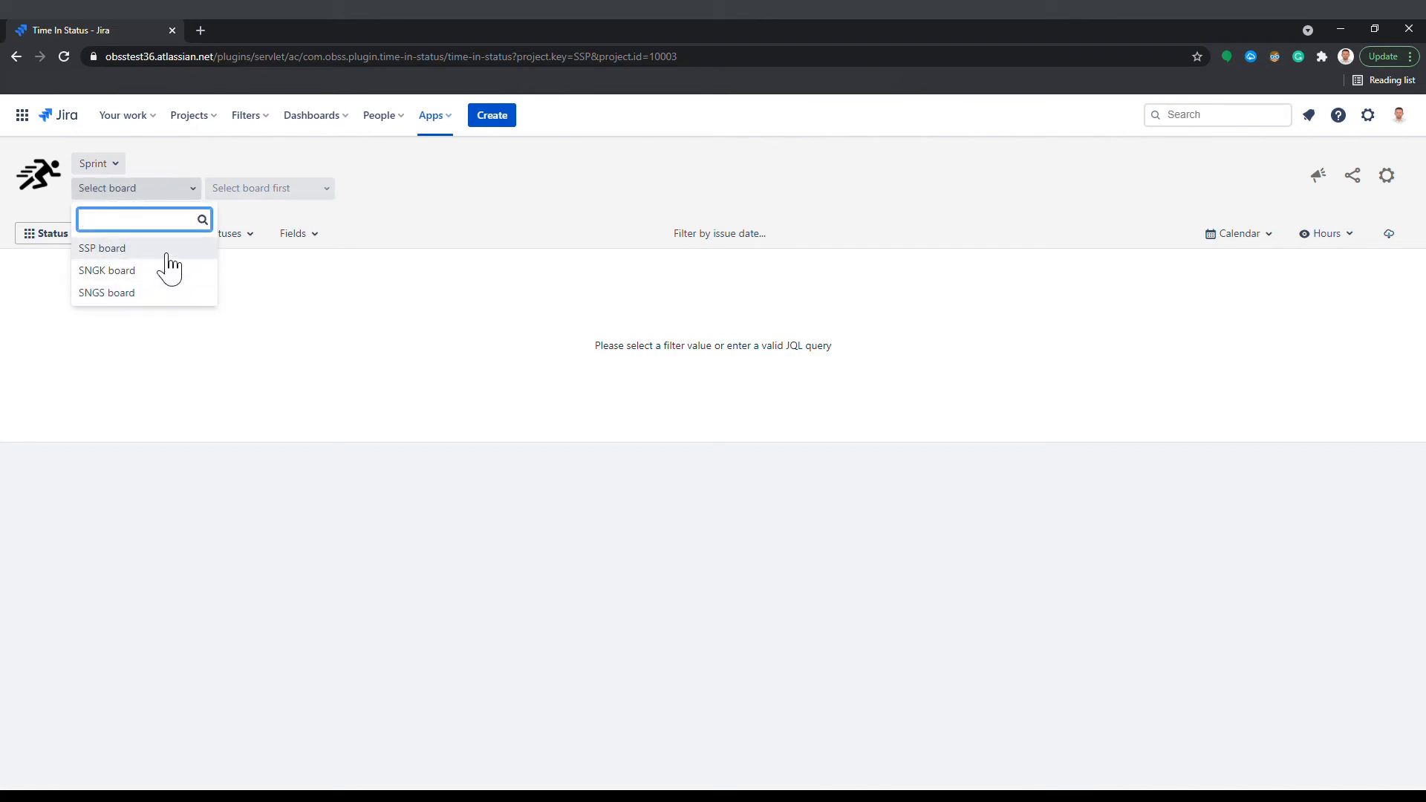
pyautogui.click(102, 247)
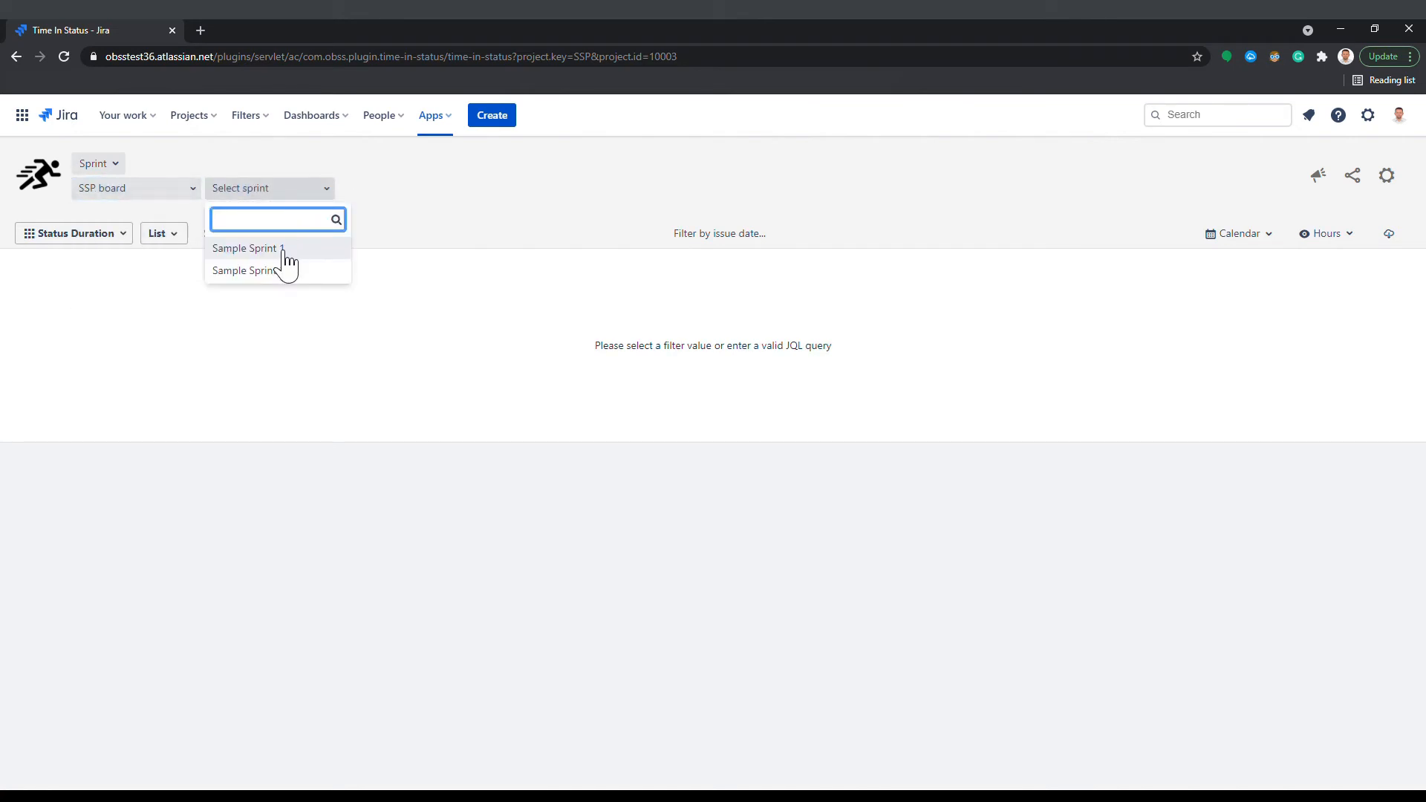
pyautogui.click(244, 248)
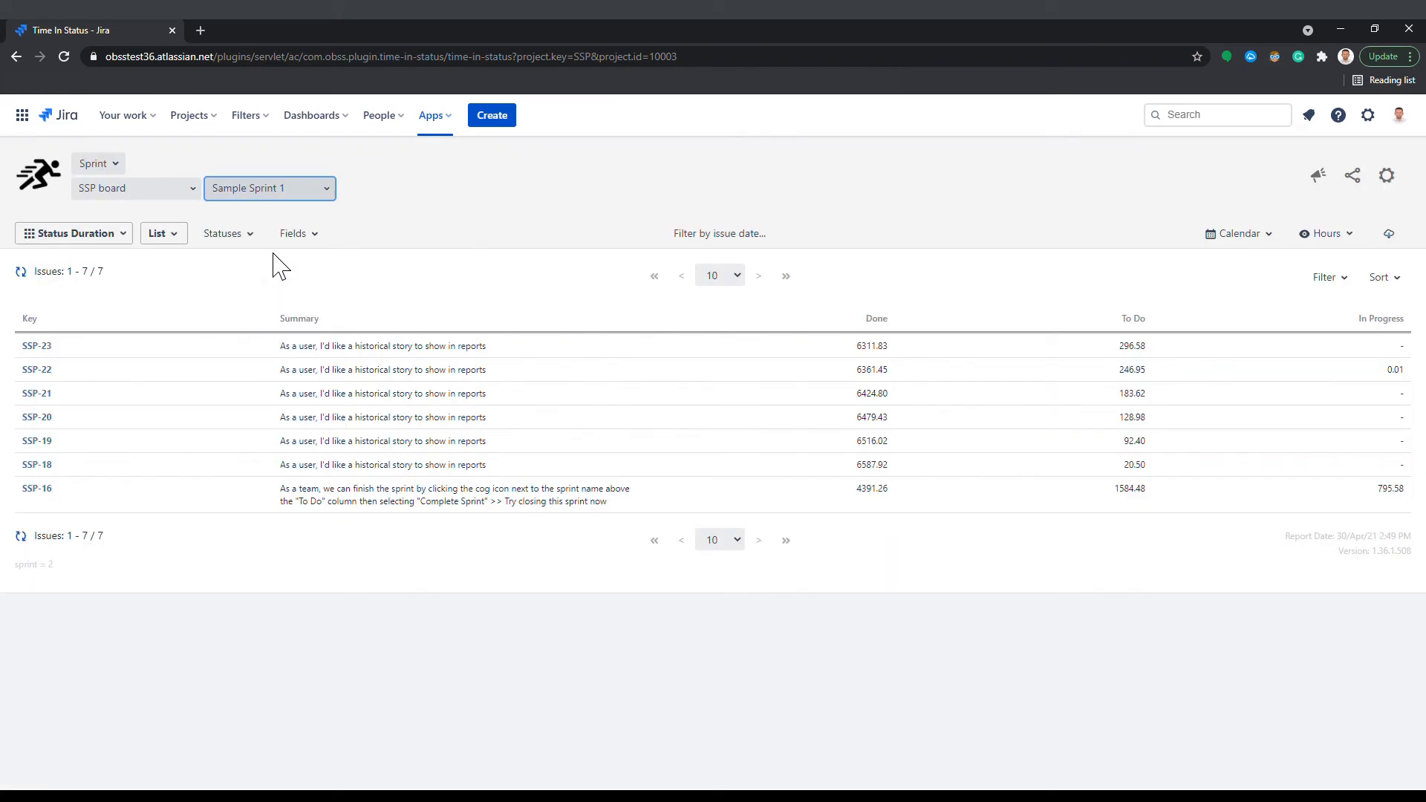
pyautogui.moveTo(392, 216)
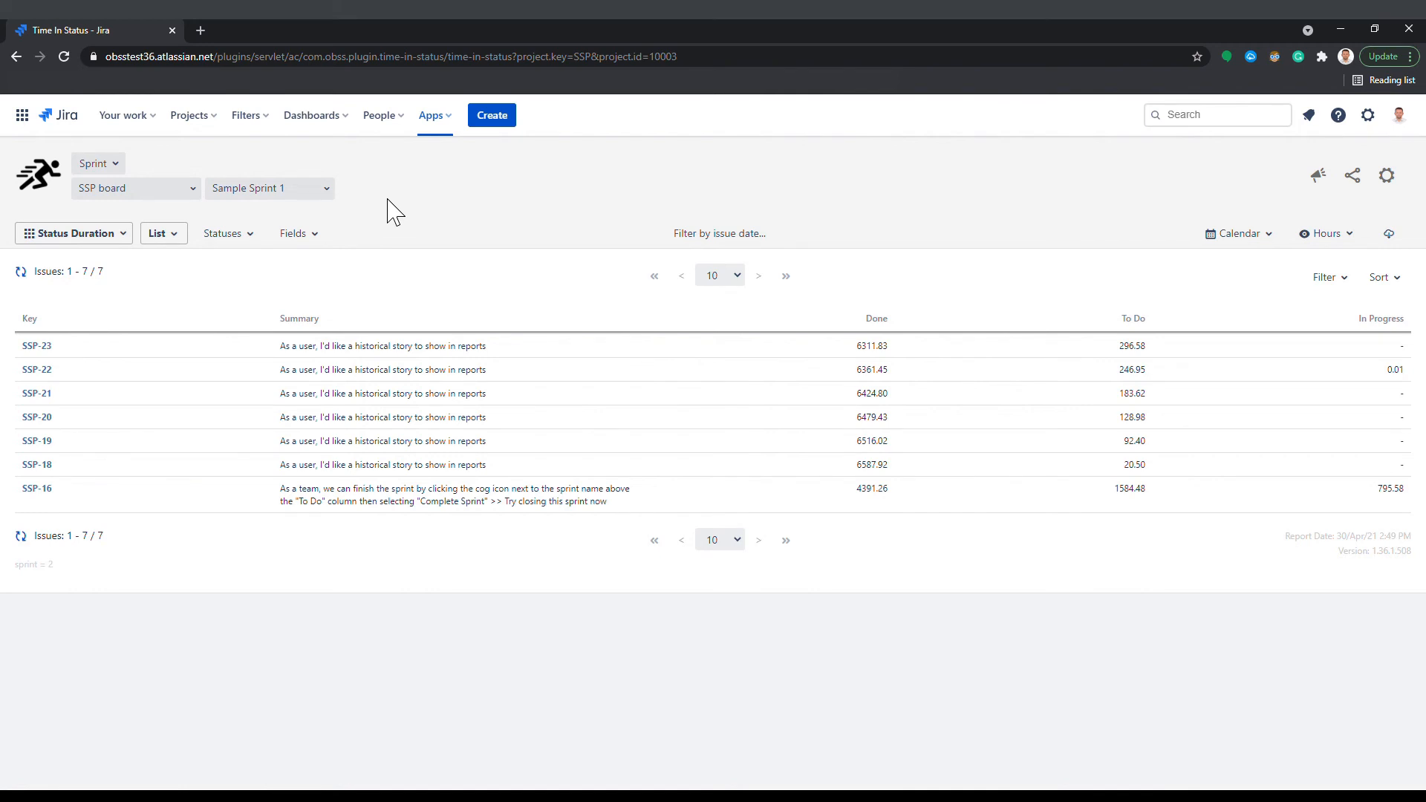
# Switch to Custom JQL and type the partial query 'project = SSP and status in ('.
pyautogui.click(96, 164)
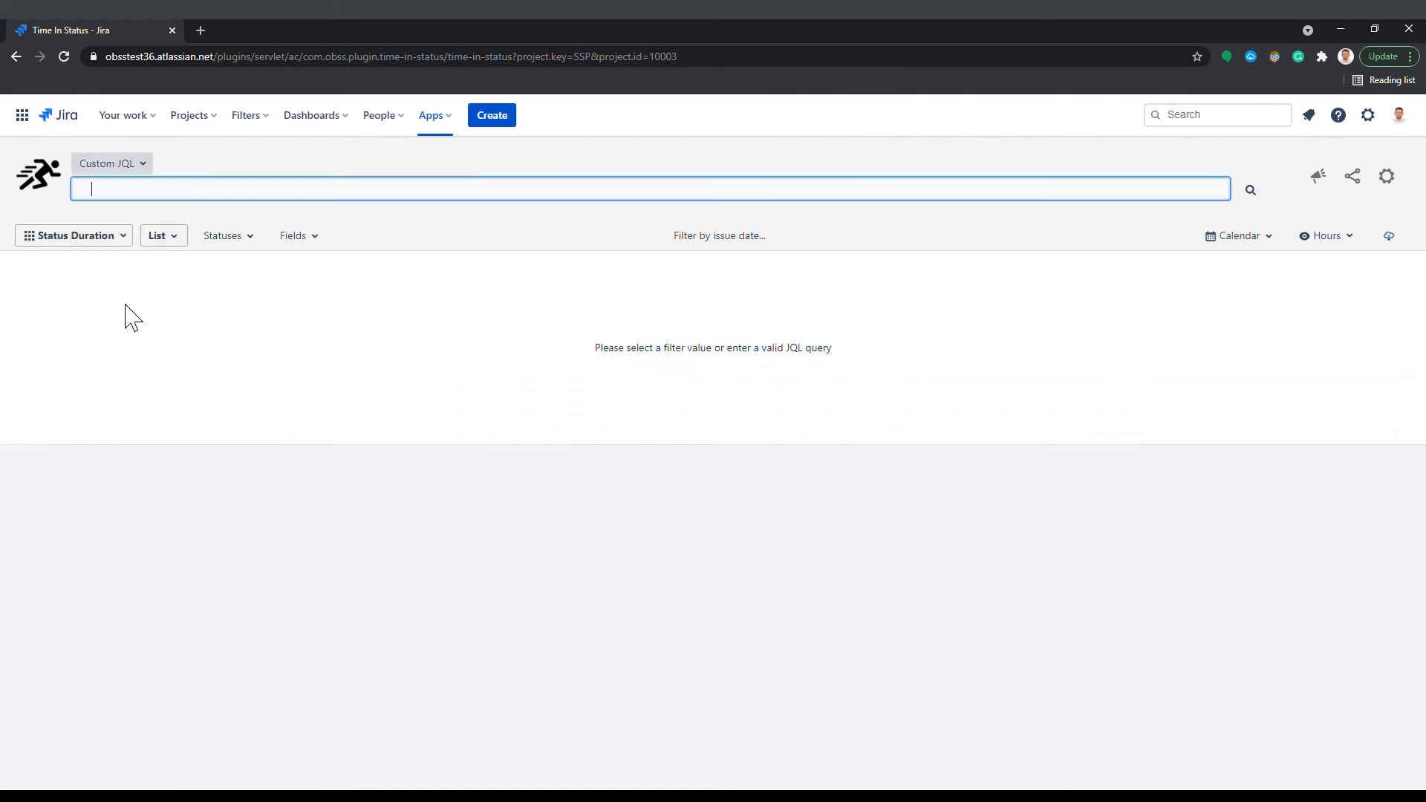
pyautogui.write('project =')
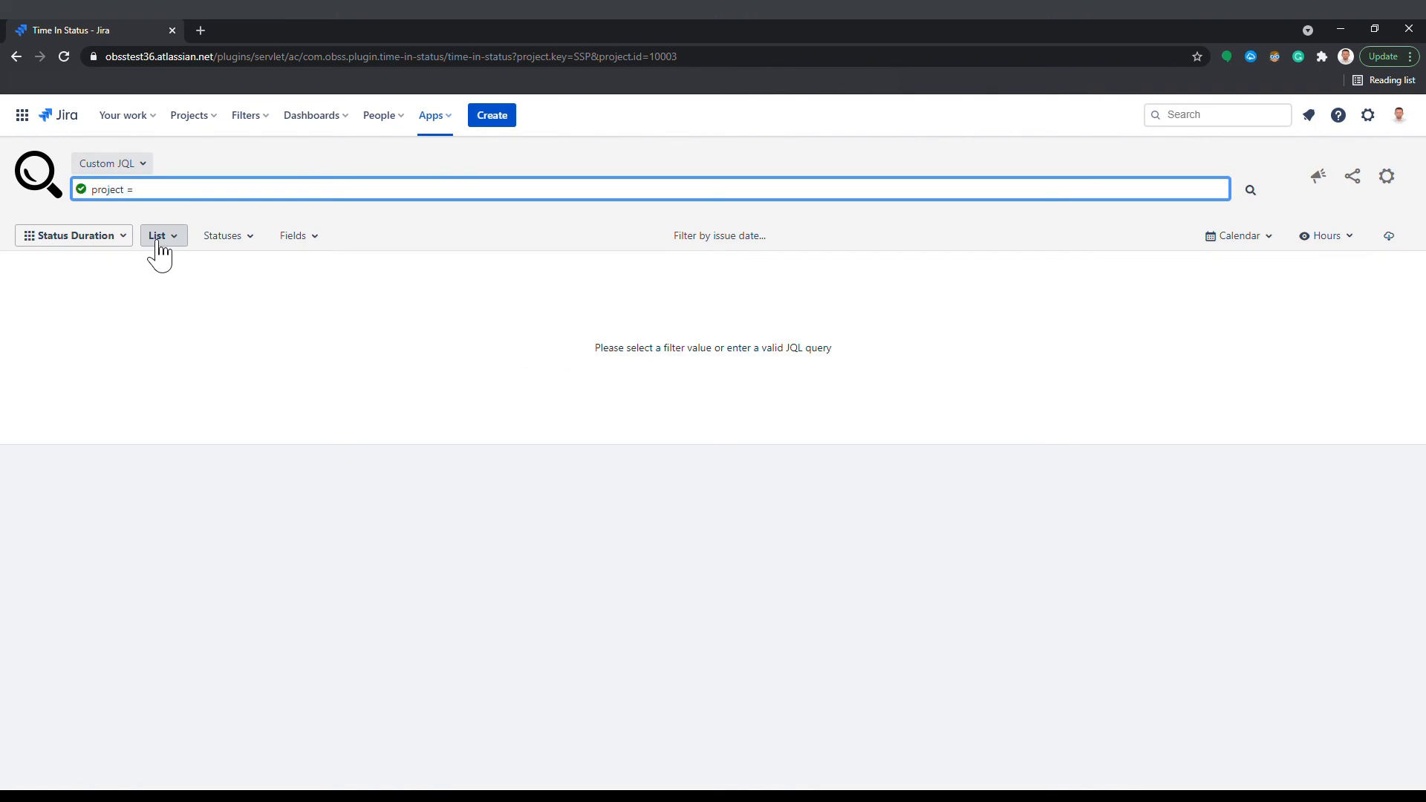
pyautogui.write('SSP and')
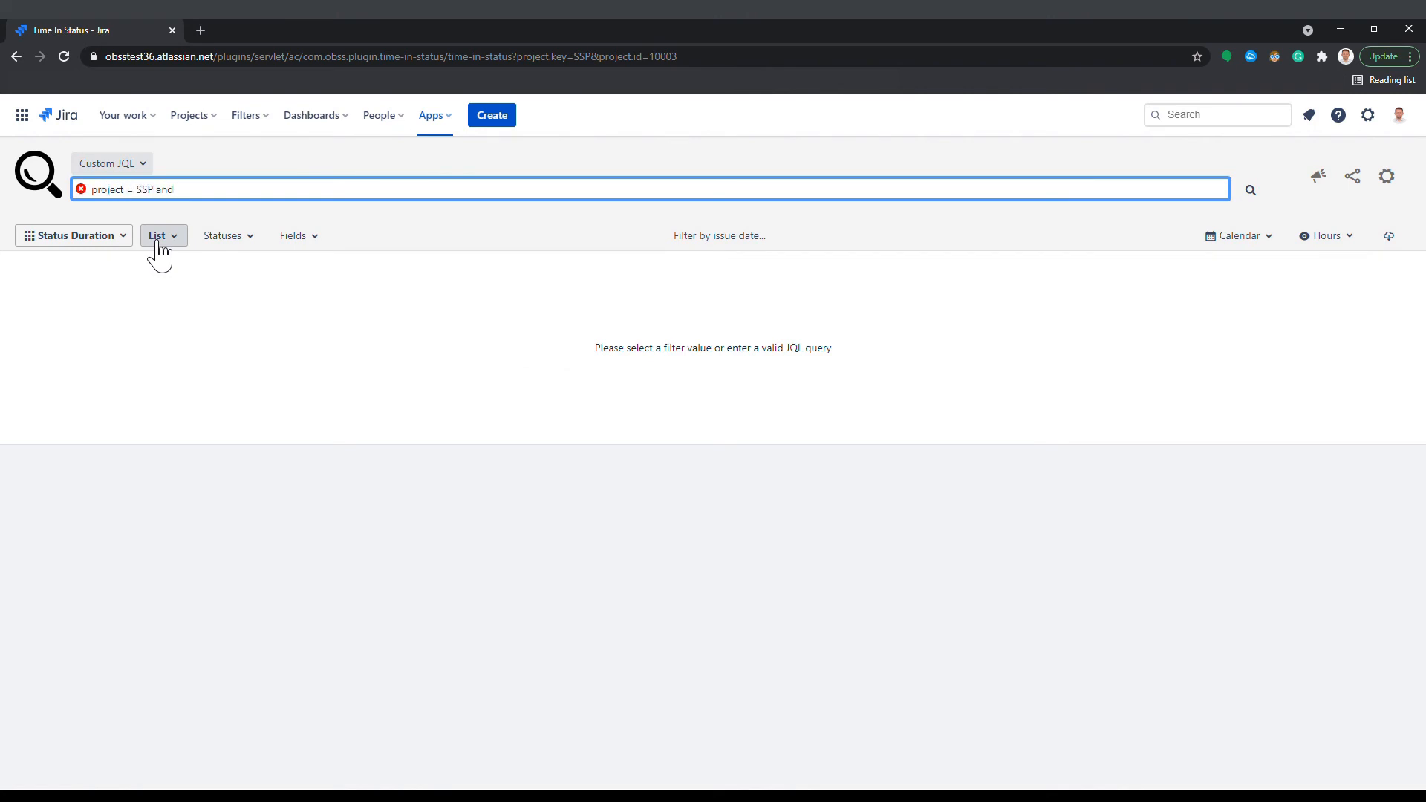
pyautogui.write('stat')
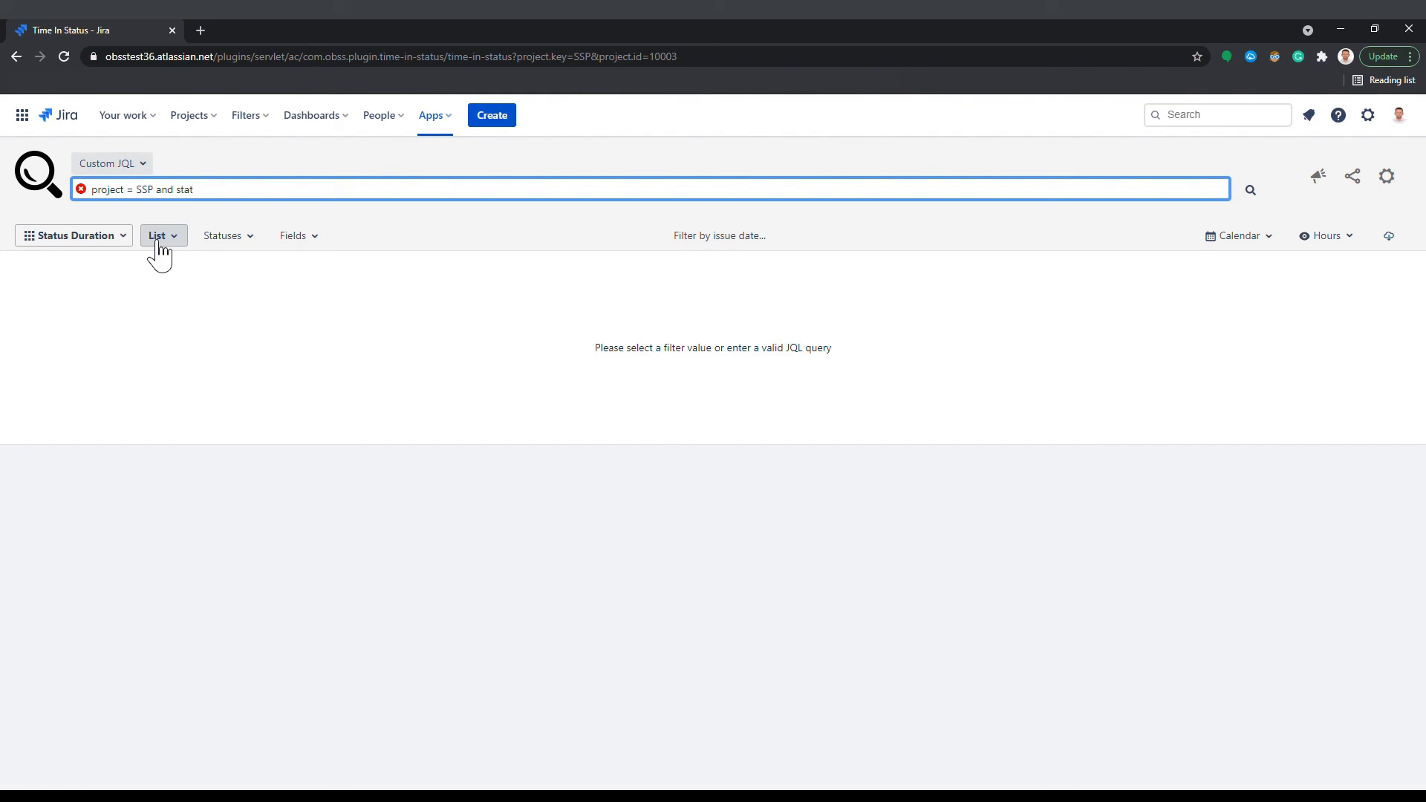
pyautogui.write('us in (')
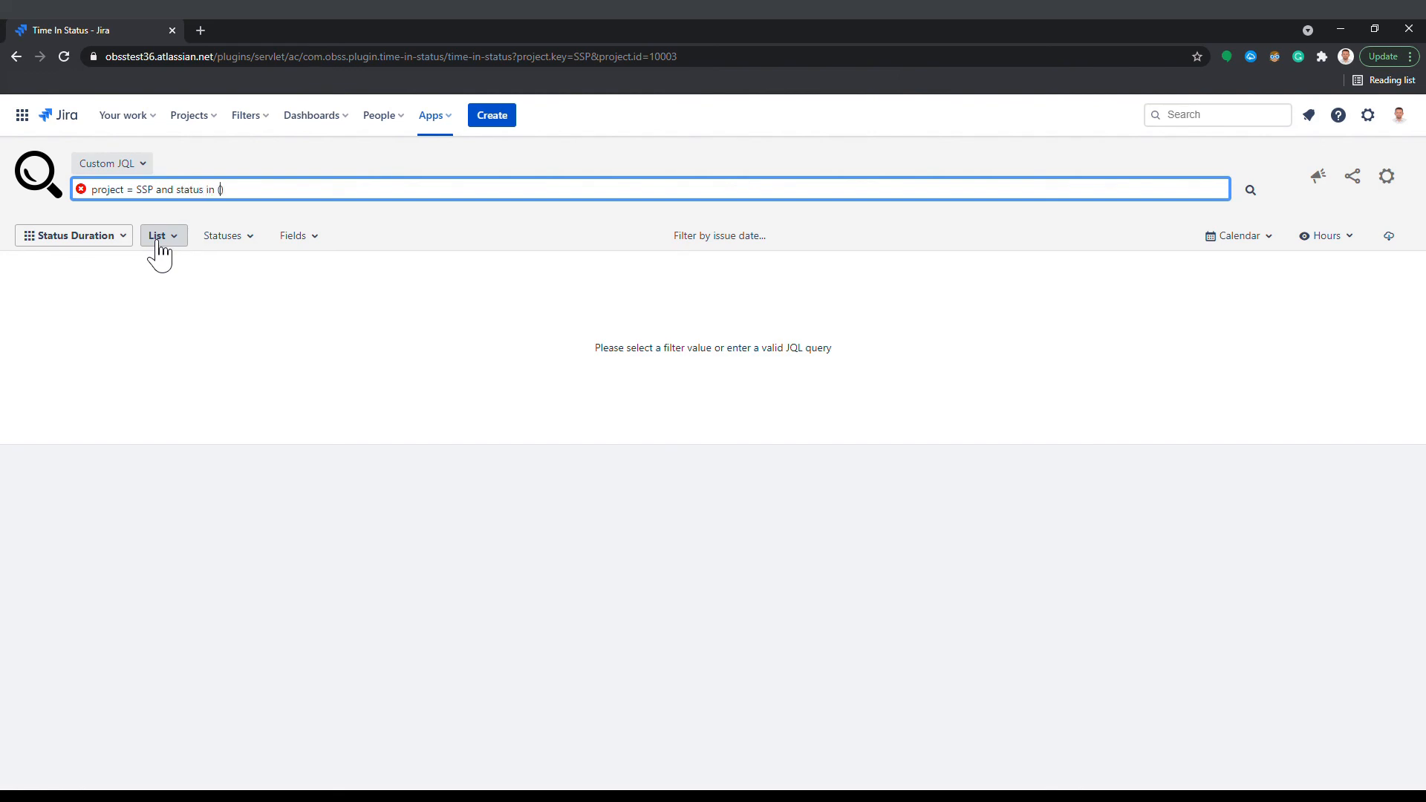